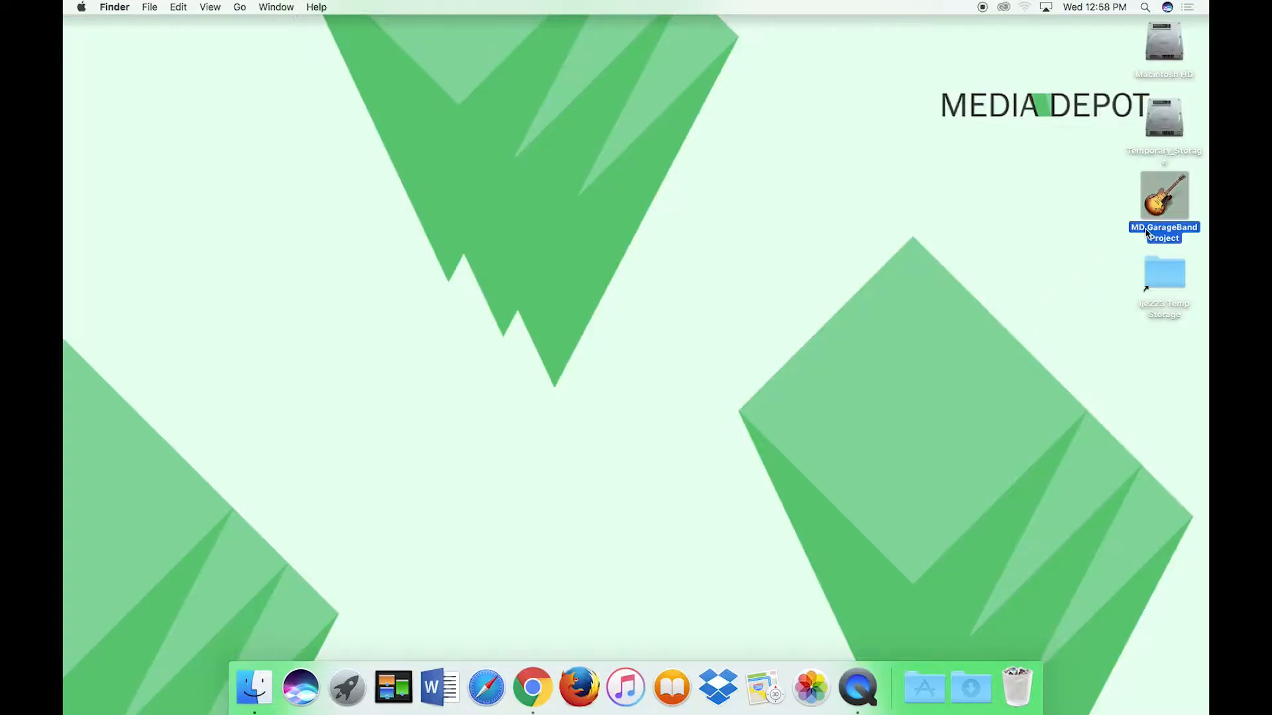
# Open 'MD GarageBand Project' from the desktop in GarageBand.
pyautogui.doubleClick(1163, 195)
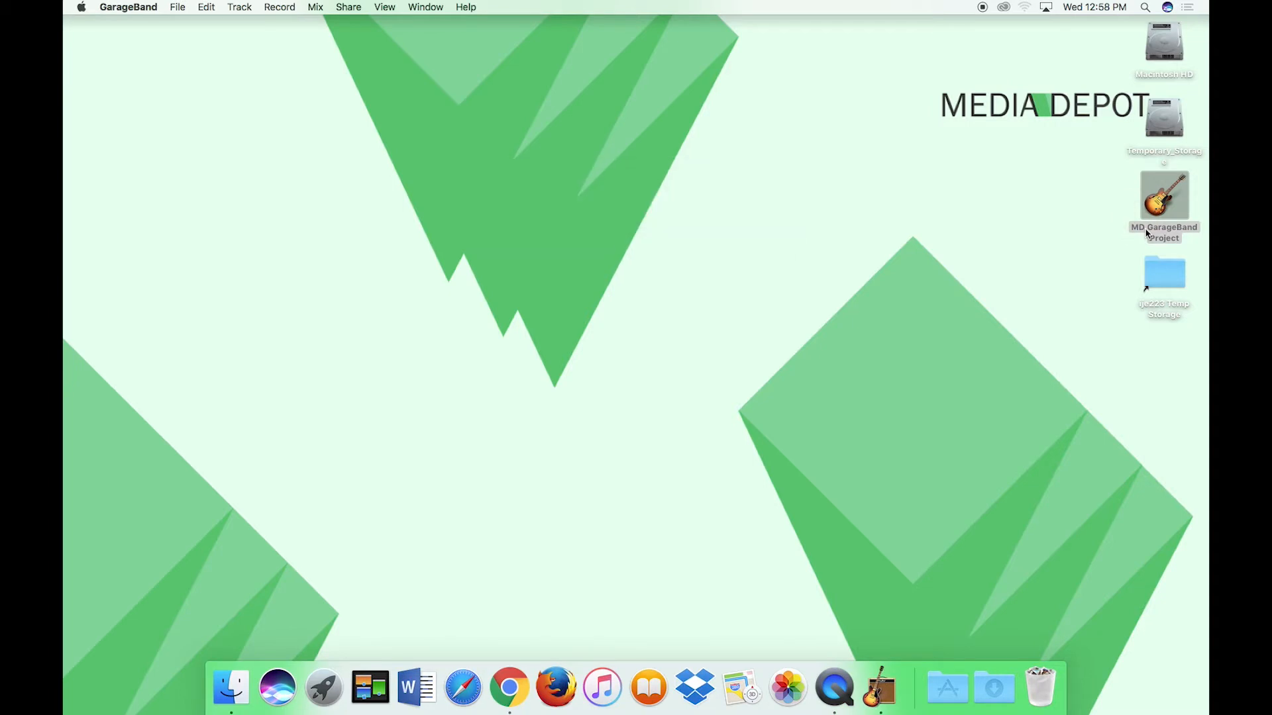
# Record a short voice take on Audio 1, then rewind and play it back.
pyautogui.doubleClick(1163, 196)
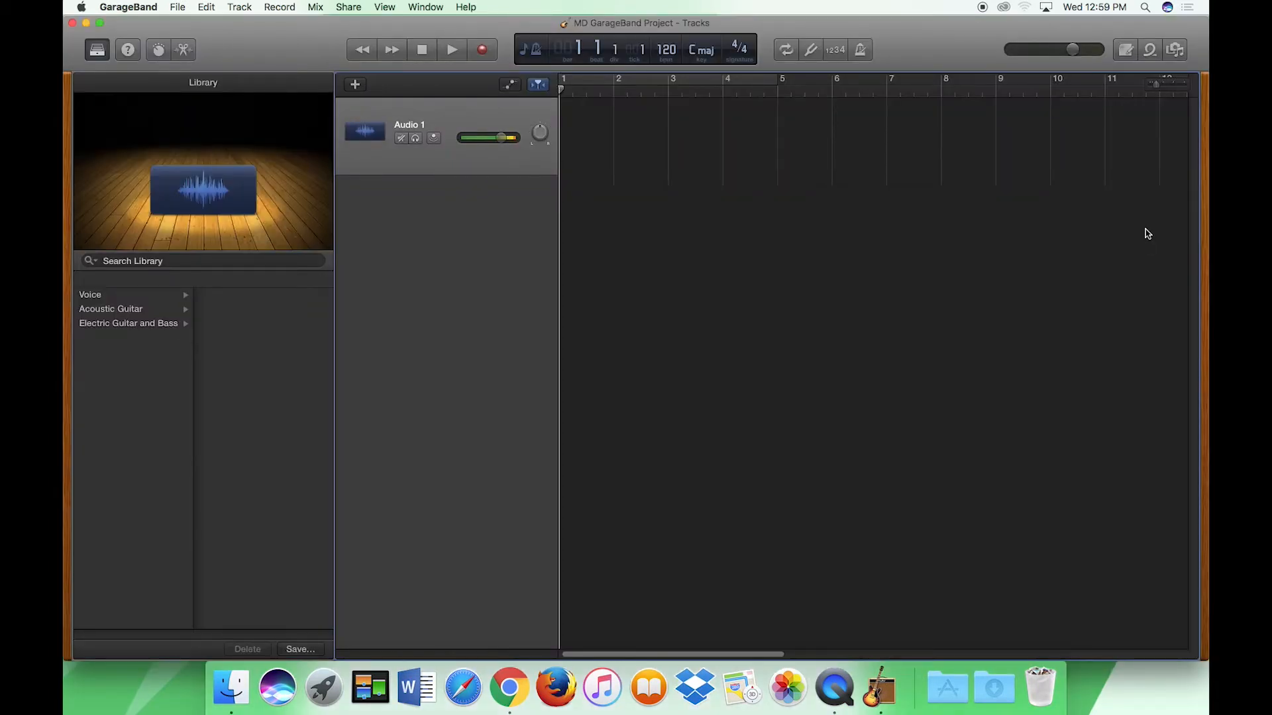
pyautogui.click(481, 50)
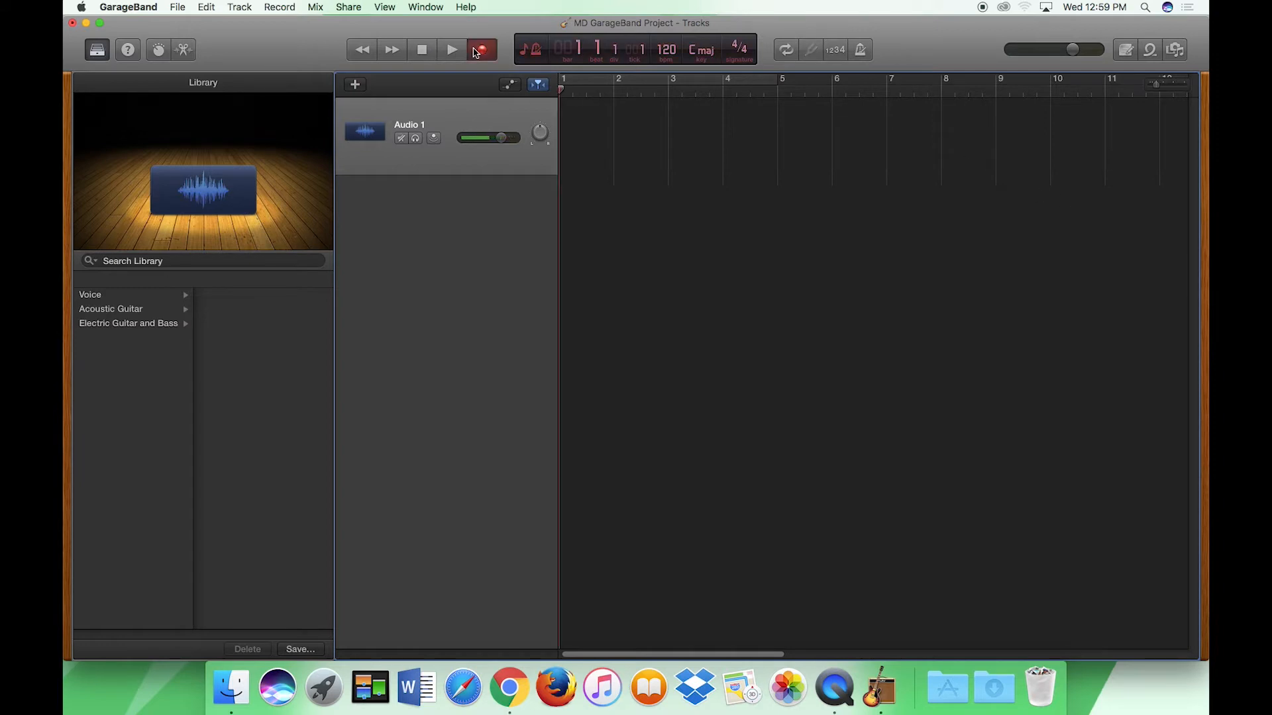
pyautogui.click(451, 49)
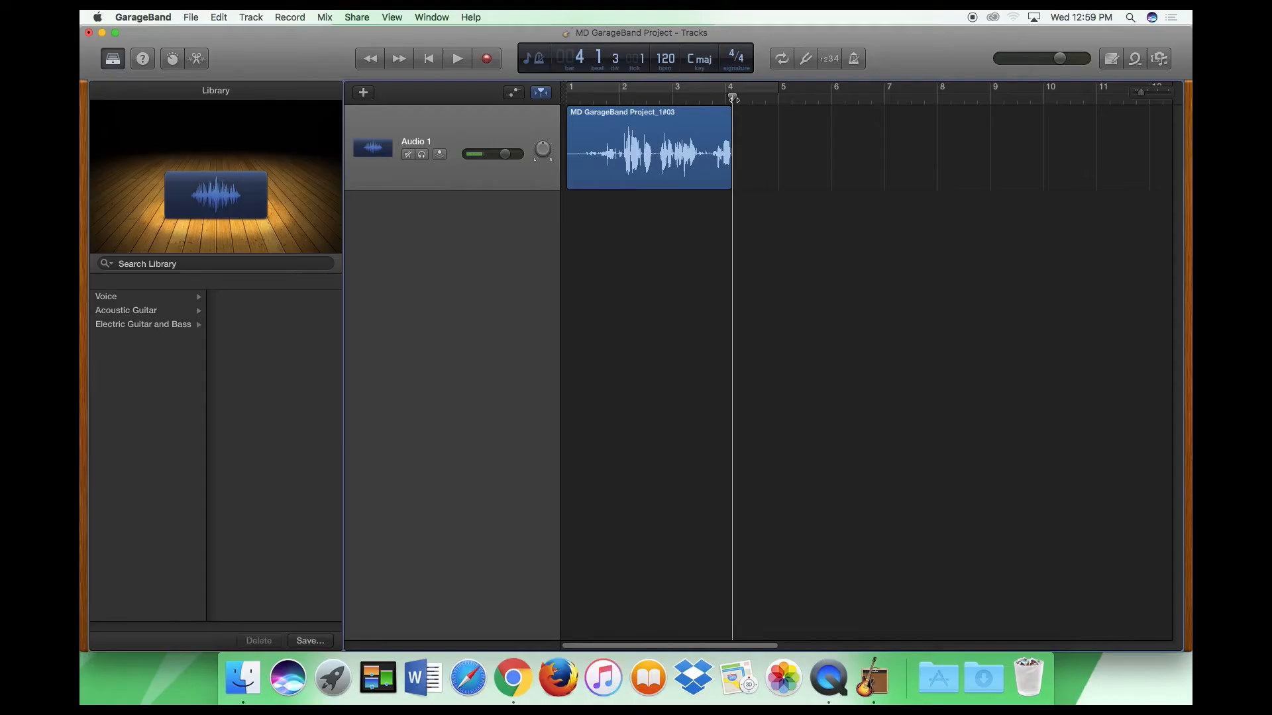
pyautogui.click(428, 58)
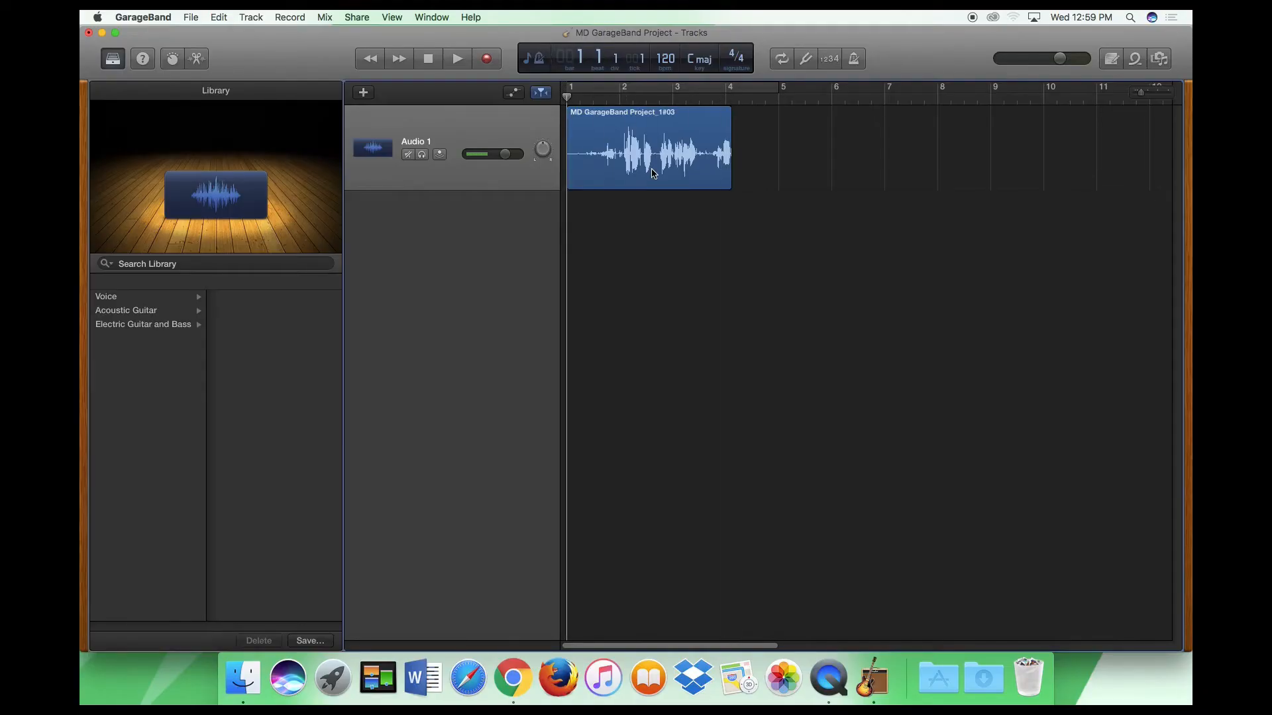
pyautogui.click(456, 57)
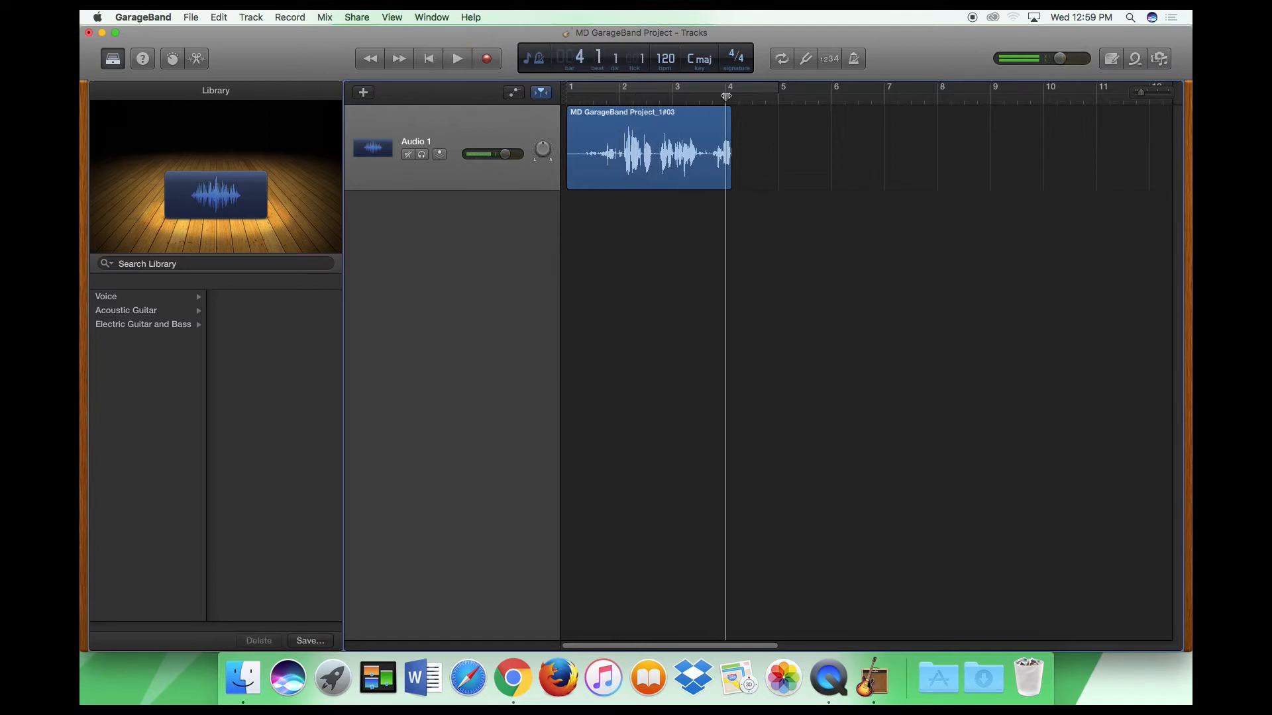
# Record two more voice takes on Audio 1, the second starting from bar 3.
pyautogui.click(456, 58)
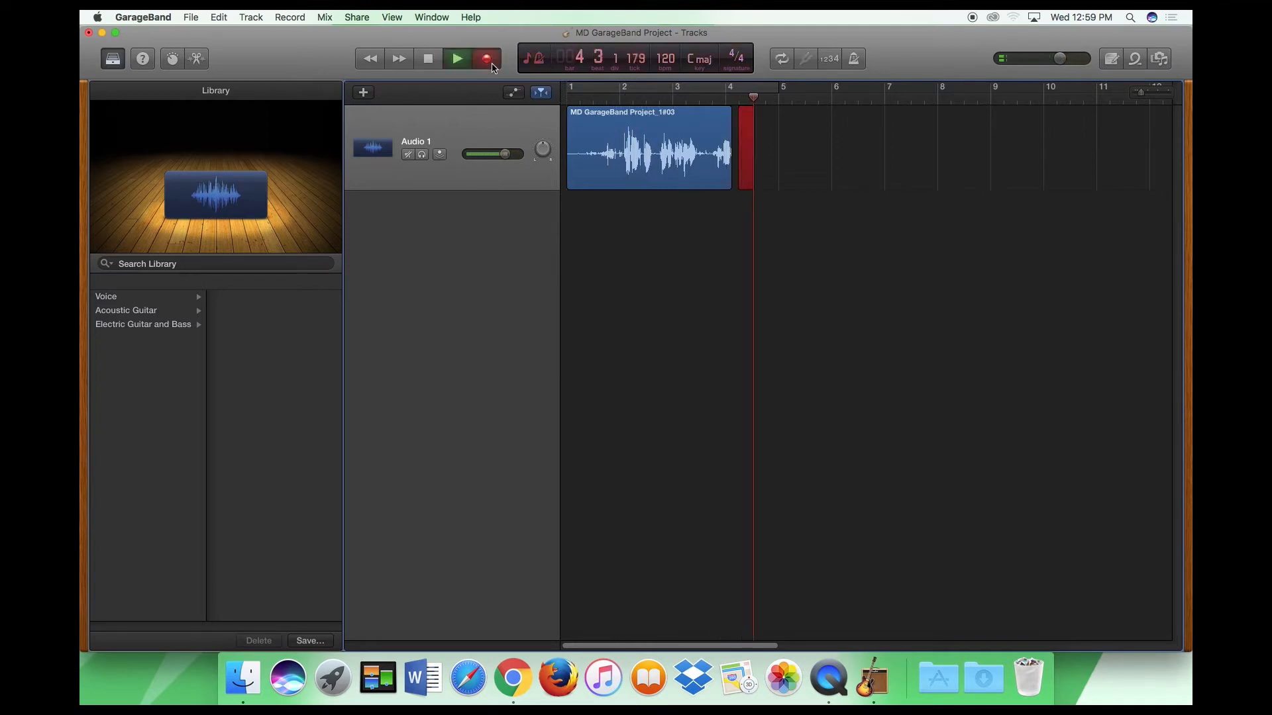
pyautogui.click(485, 57)
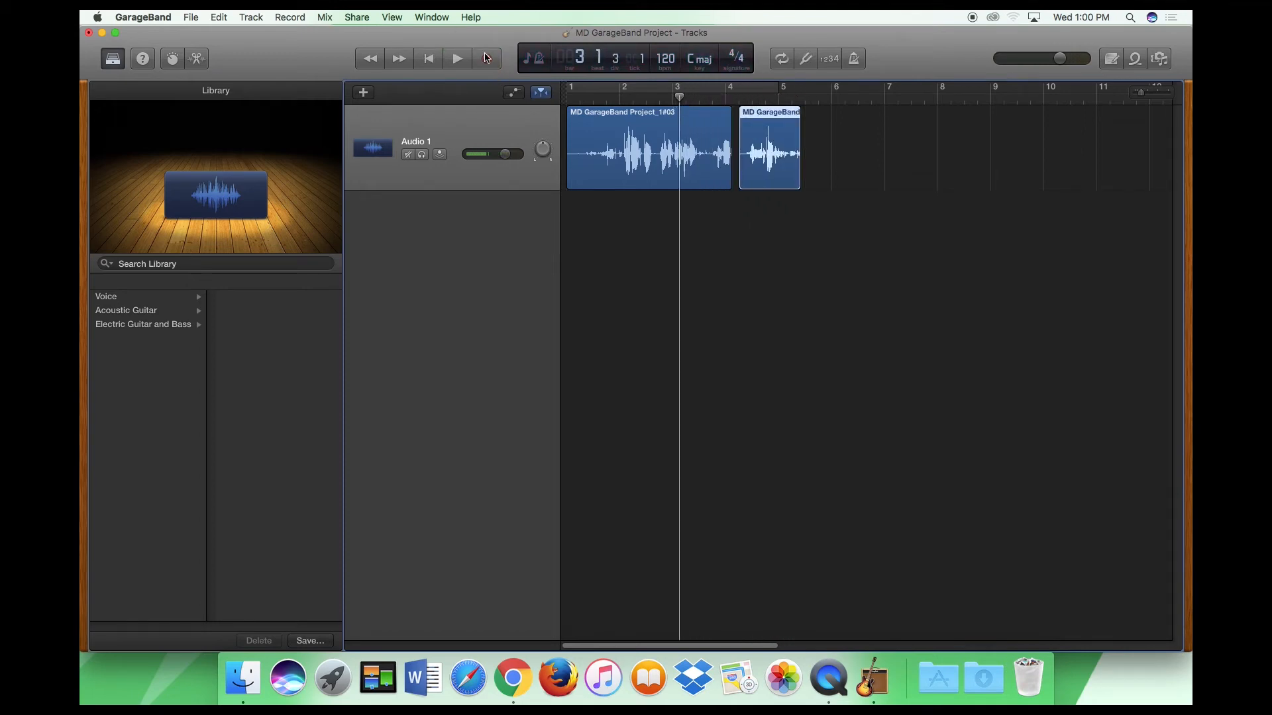
pyautogui.click(456, 58)
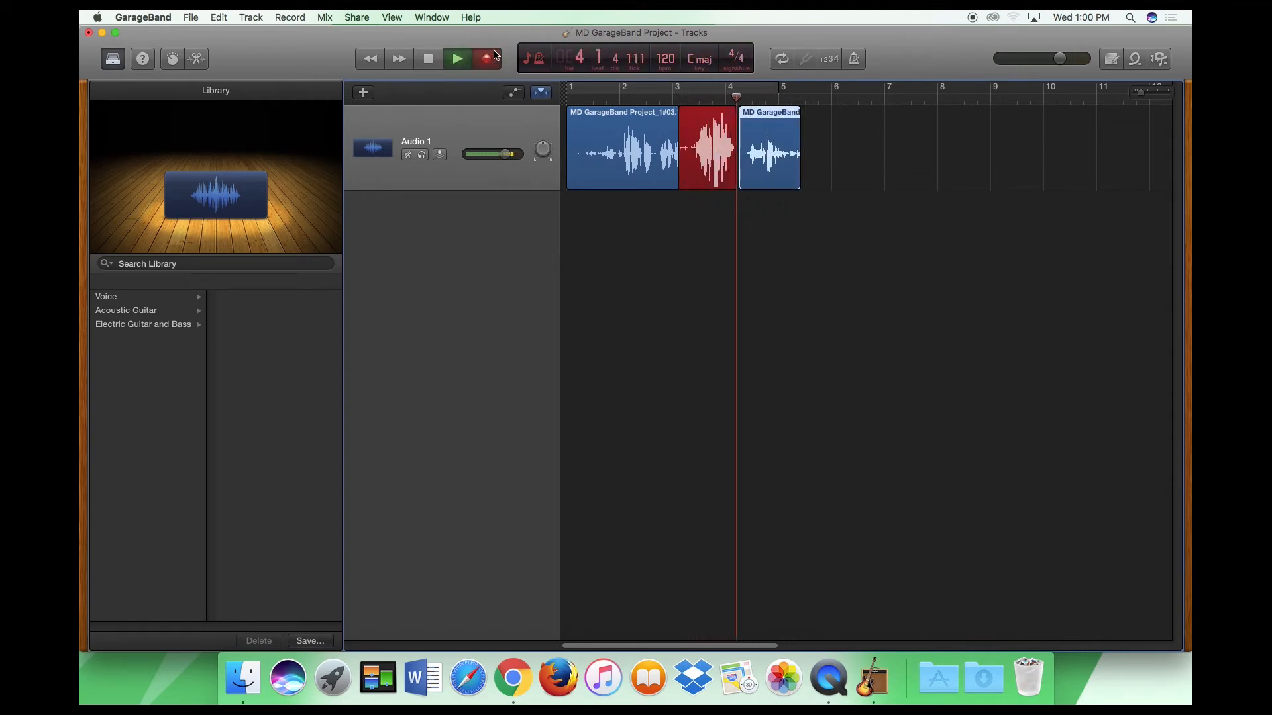
pyautogui.click(357, 17)
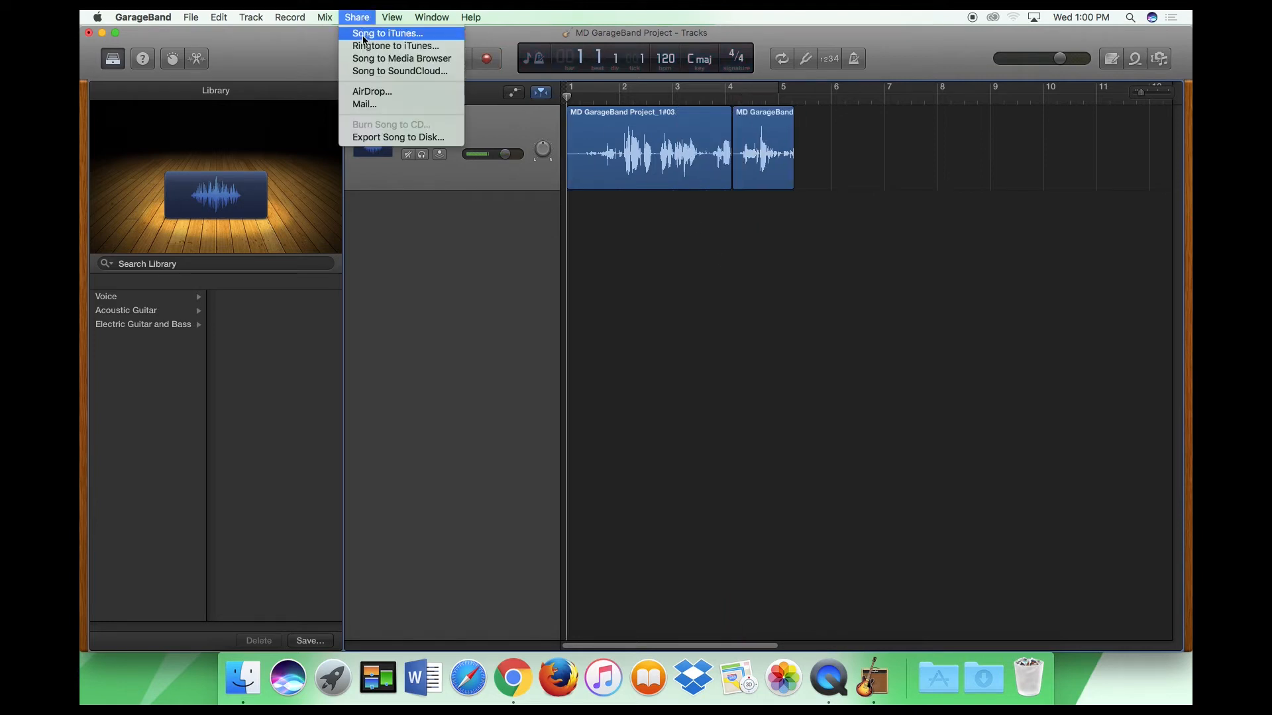
# Export Song to Disk as an MP3 named 'Voiceover' on the Desktop.
pyautogui.click(397, 137)
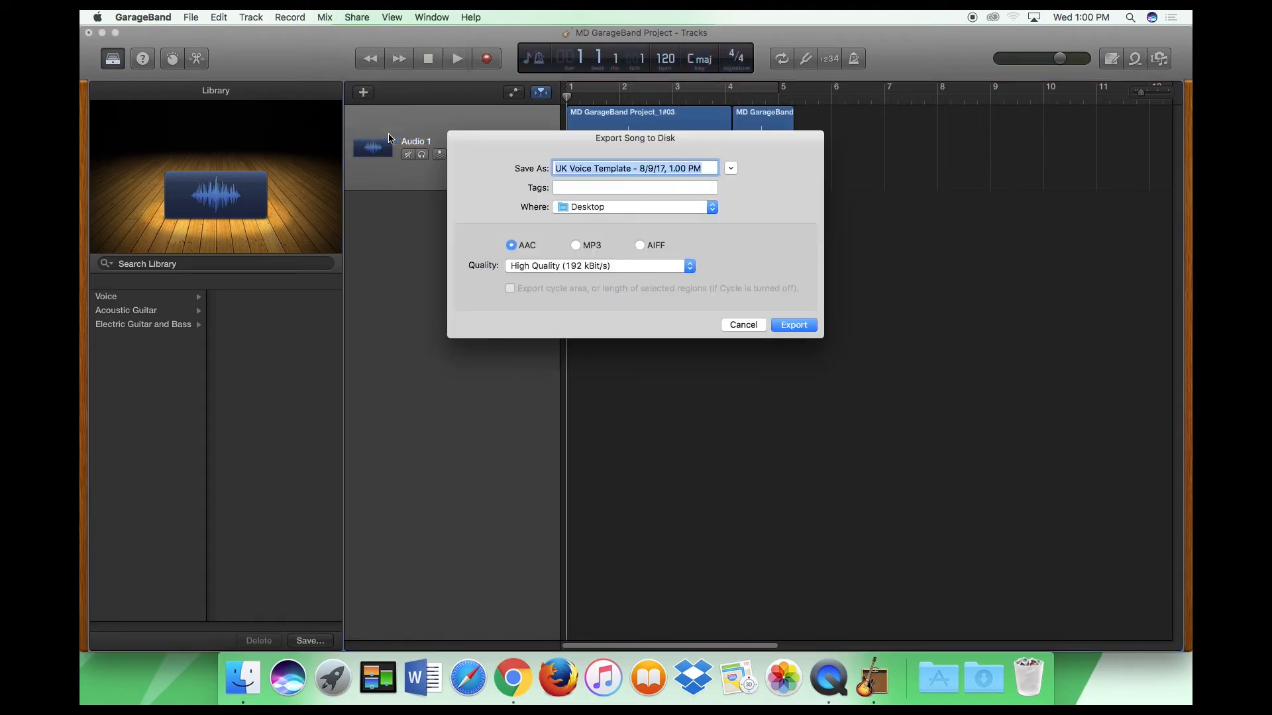
pyautogui.write('V')
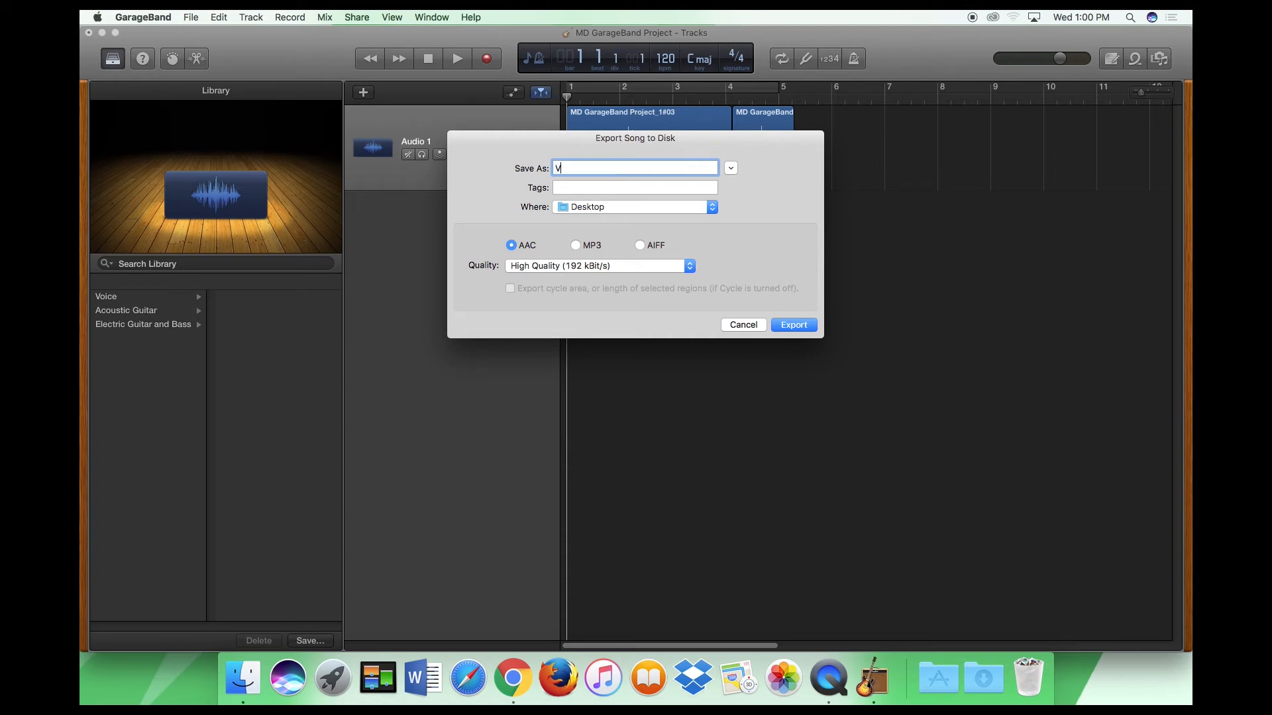
pyautogui.write('oiceover')
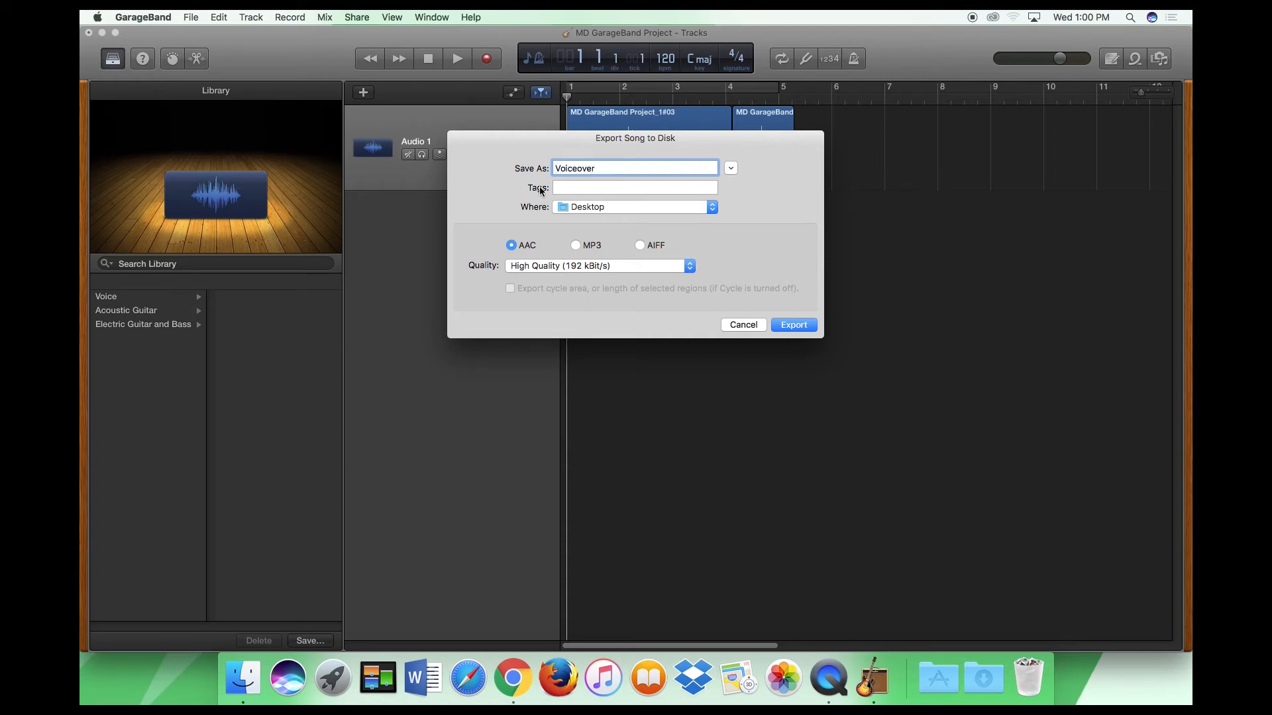
pyautogui.click(575, 245)
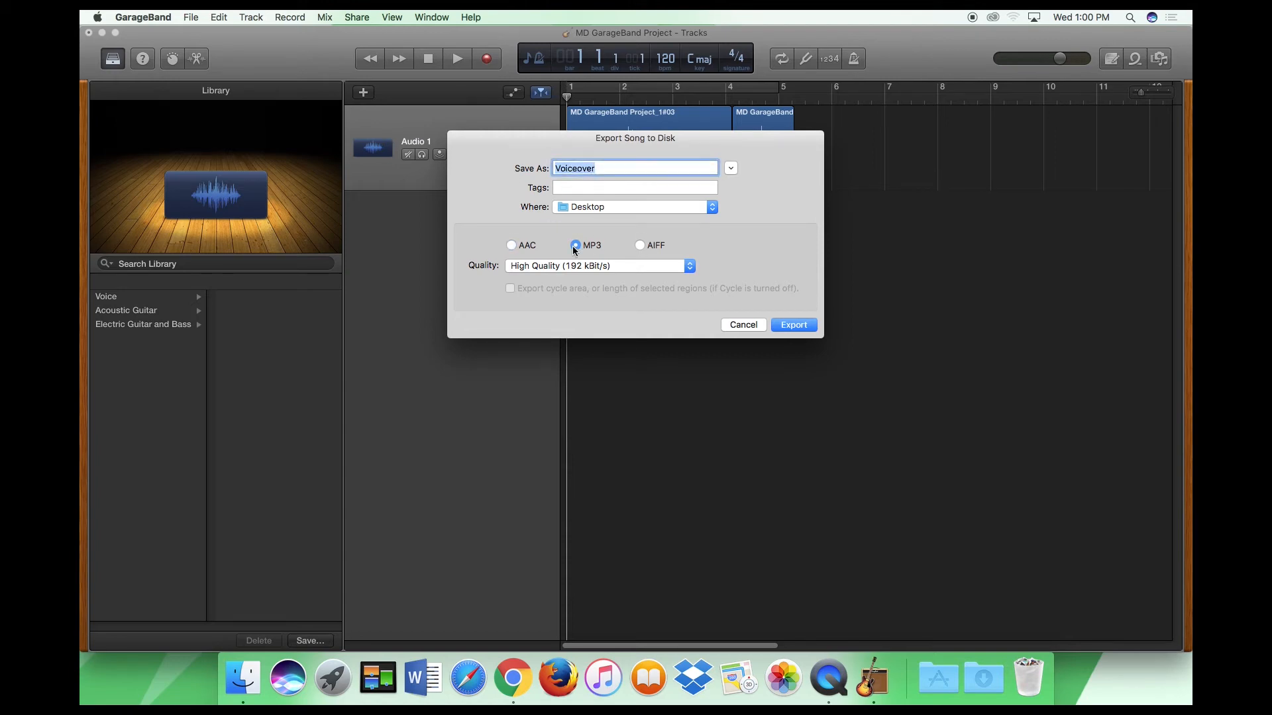
pyautogui.click(792, 325)
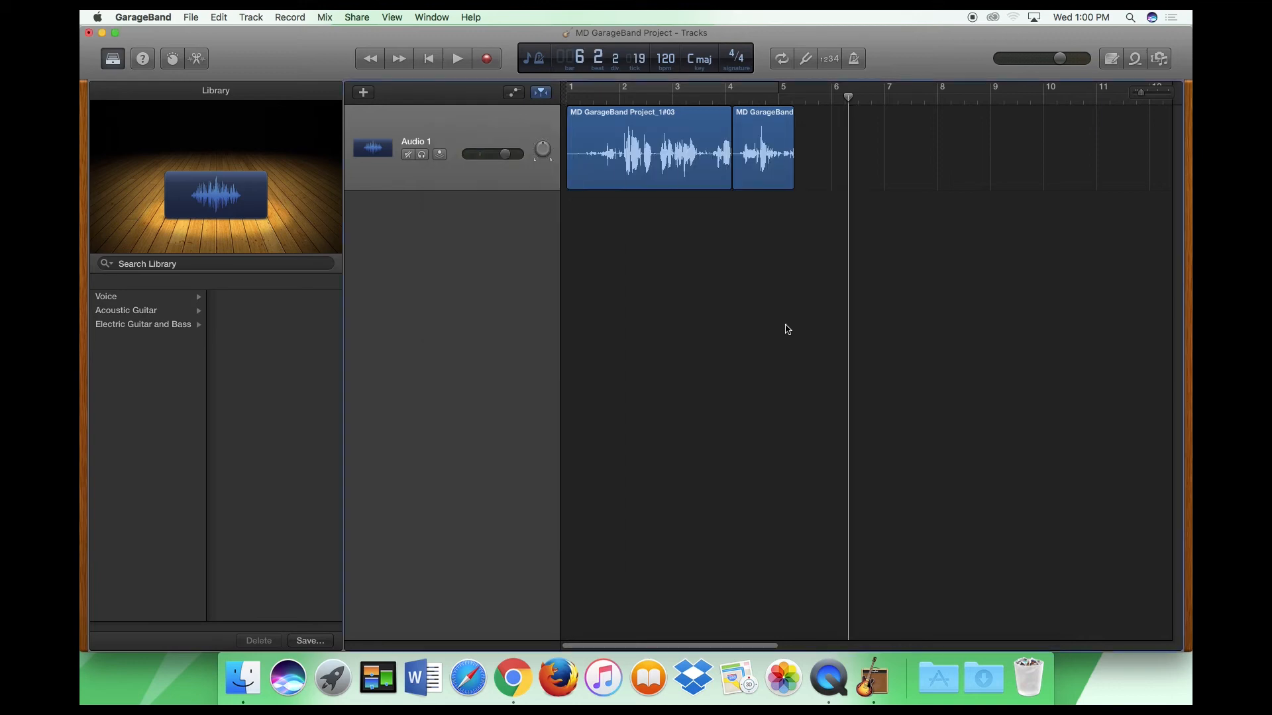